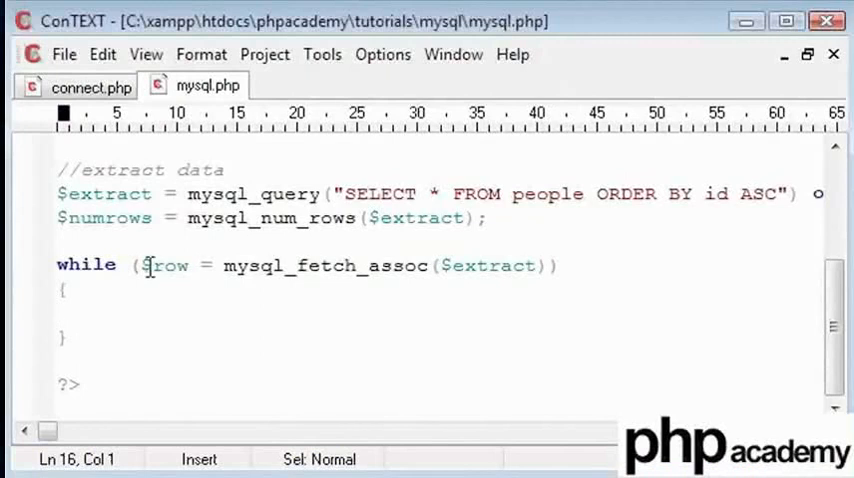
Highlight $row, assoc, $extract and the people table name while explaining the loop.
double_click(163, 265)
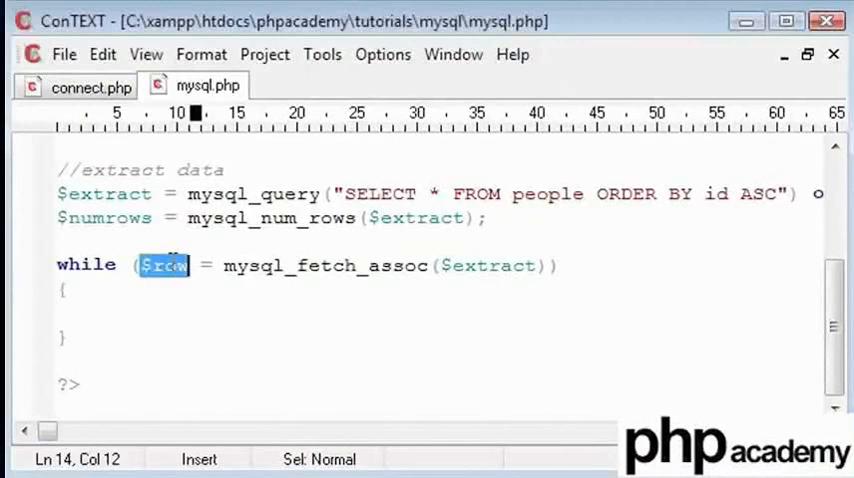
double_click(252, 265)
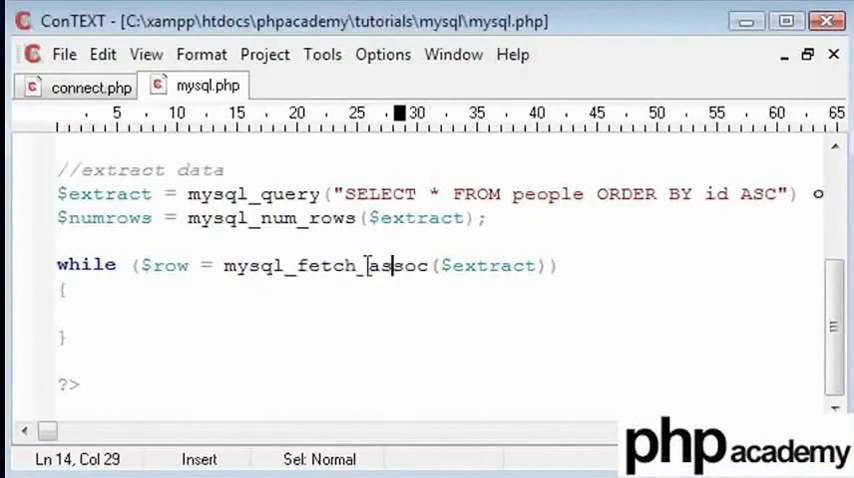
double_click(394, 265)
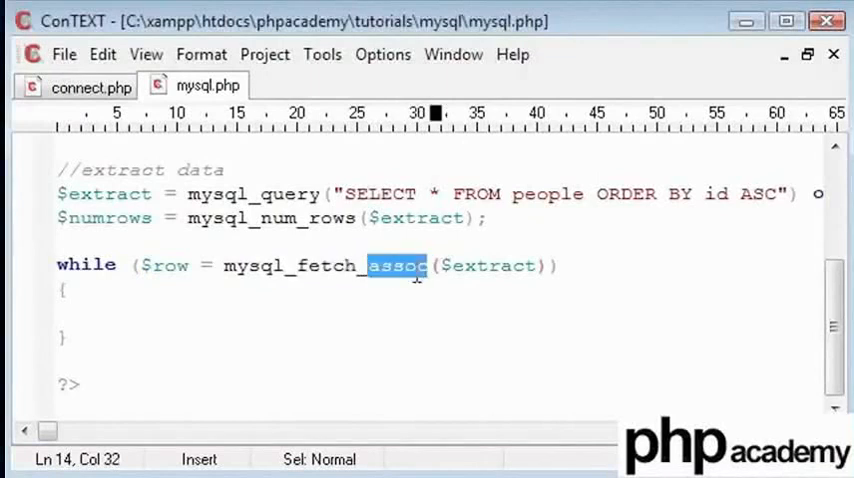
double_click(489, 265)
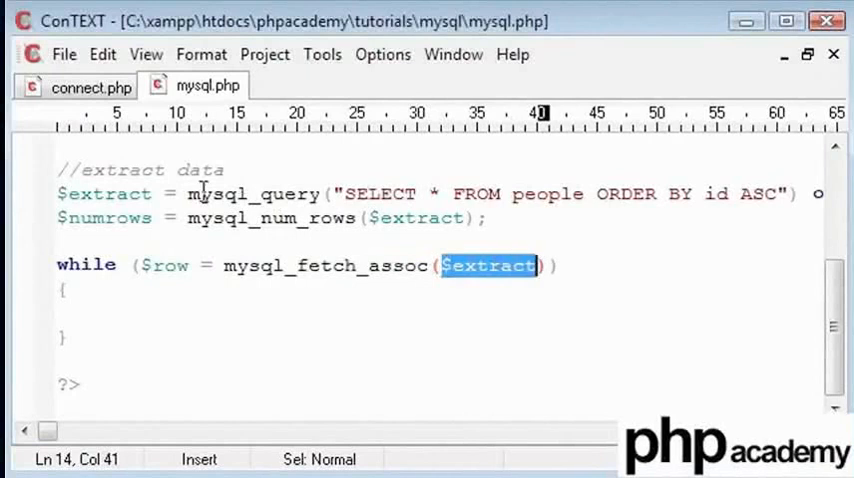
click(405, 194)
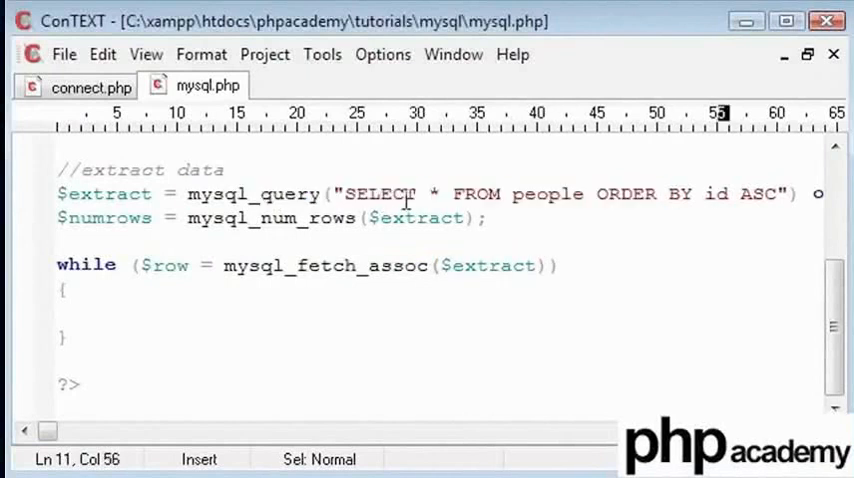
double_click(547, 193)
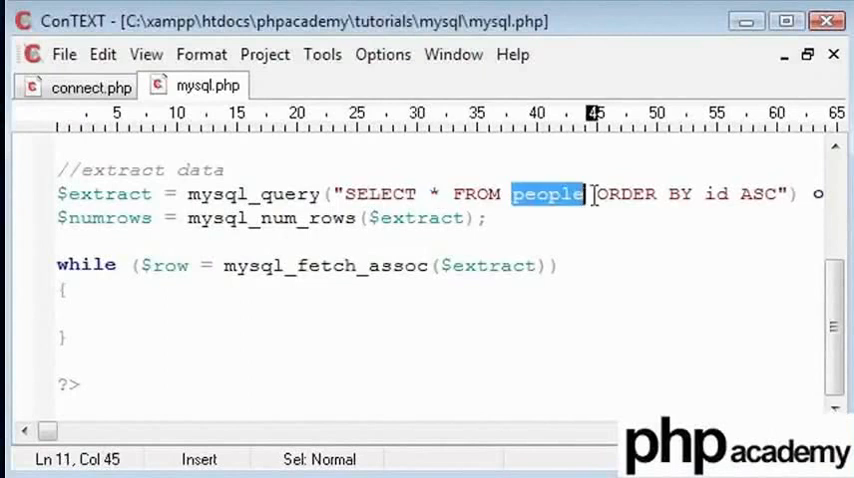
double_click(716, 193)
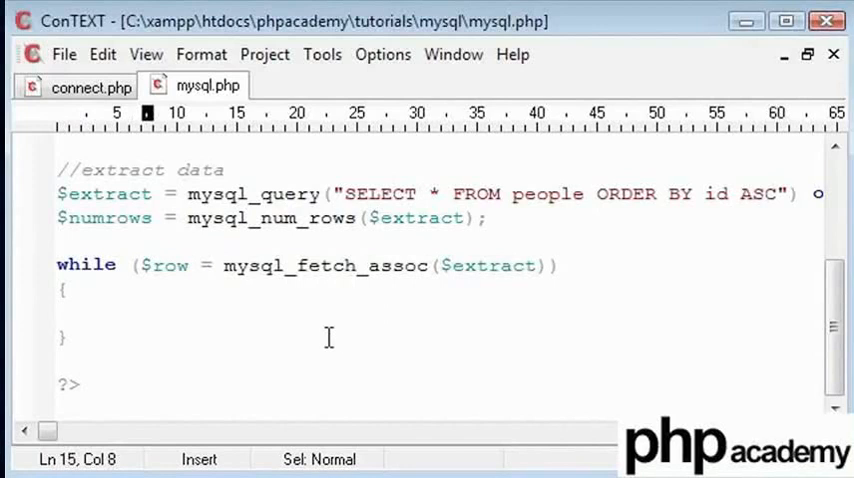
Start the loop body with $row[0].
text($ro)
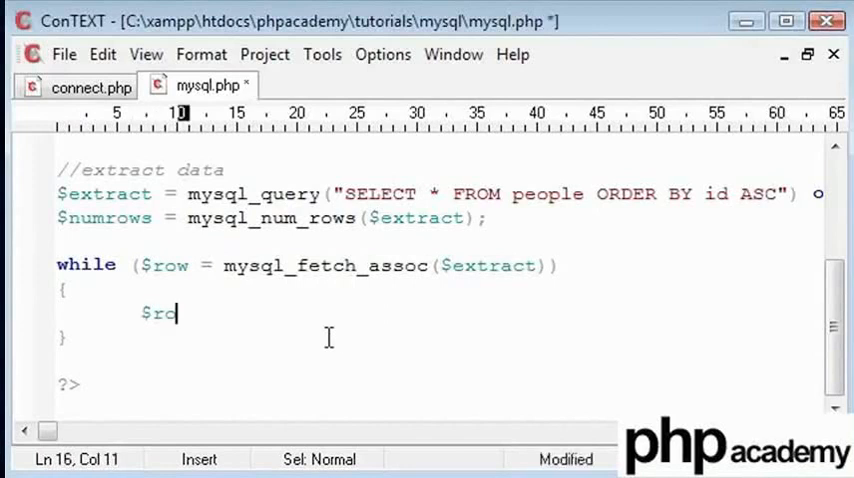
text(w)
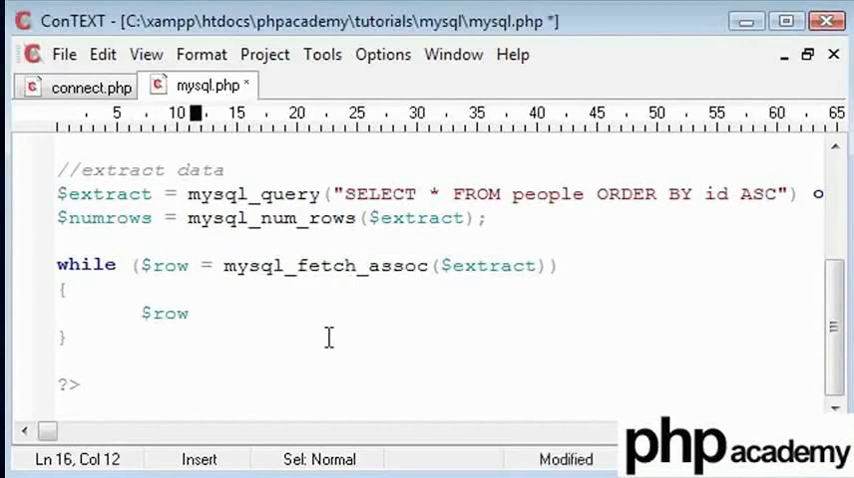
text([0])
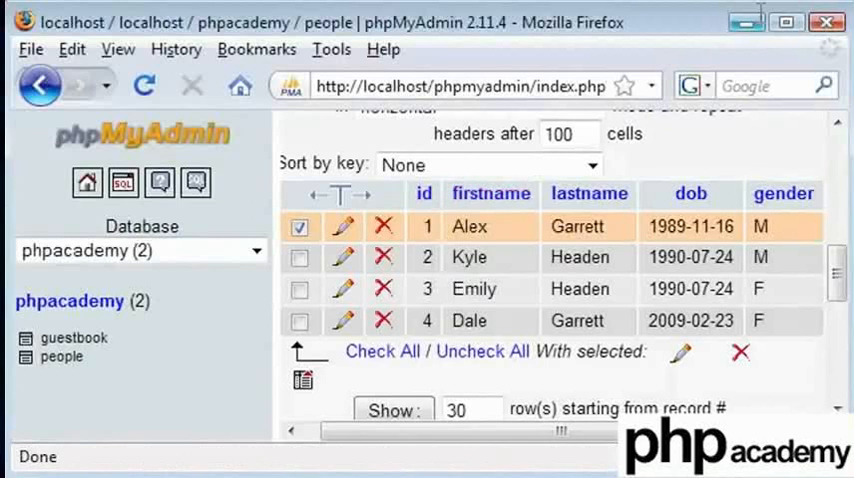
mouse_move(460, 155)
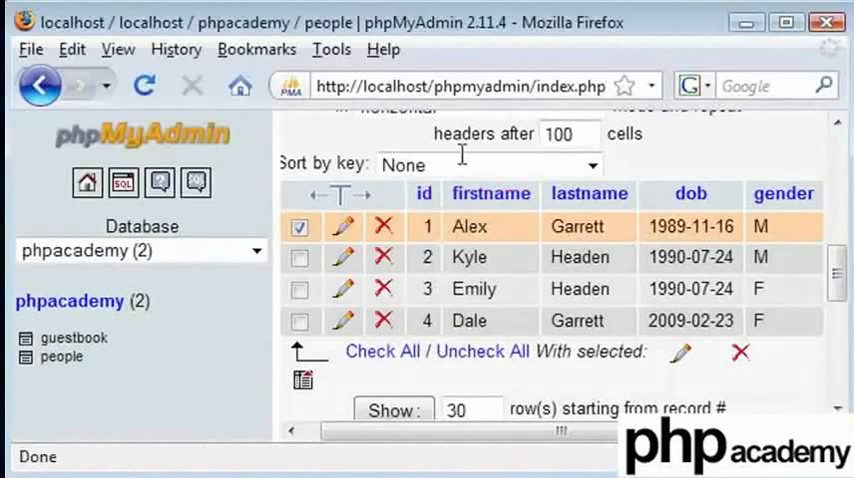
mouse_move(784, 193)
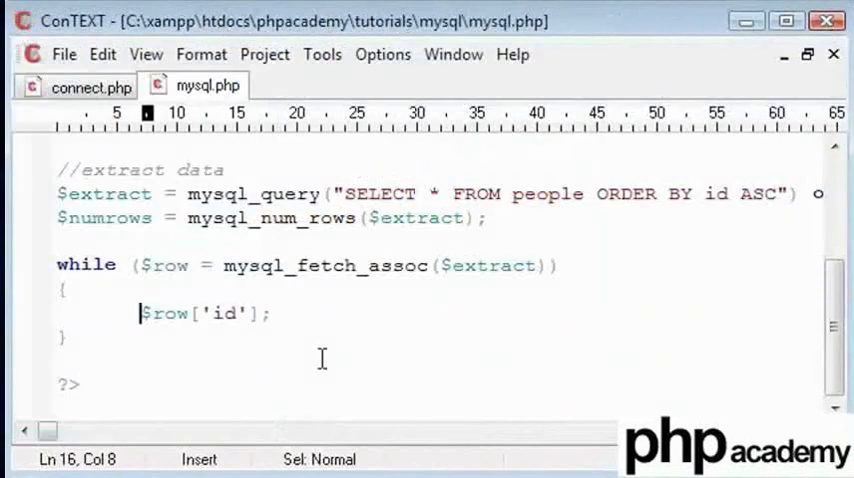
Assign $id, $firstname, $lastname and $dob from the matching $row fields.
text($id =)
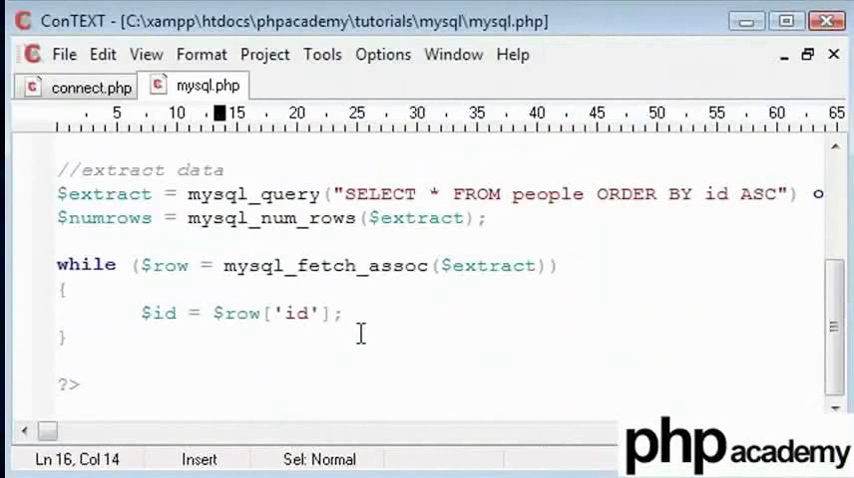
text($first)
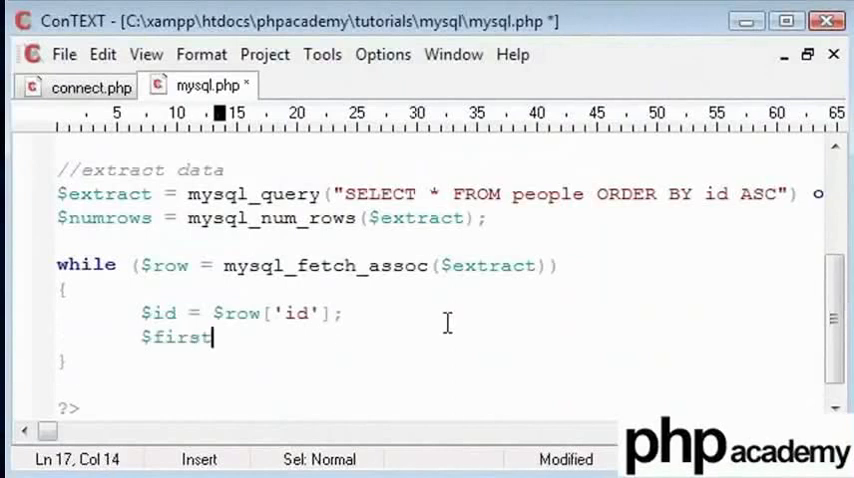
text(name =)
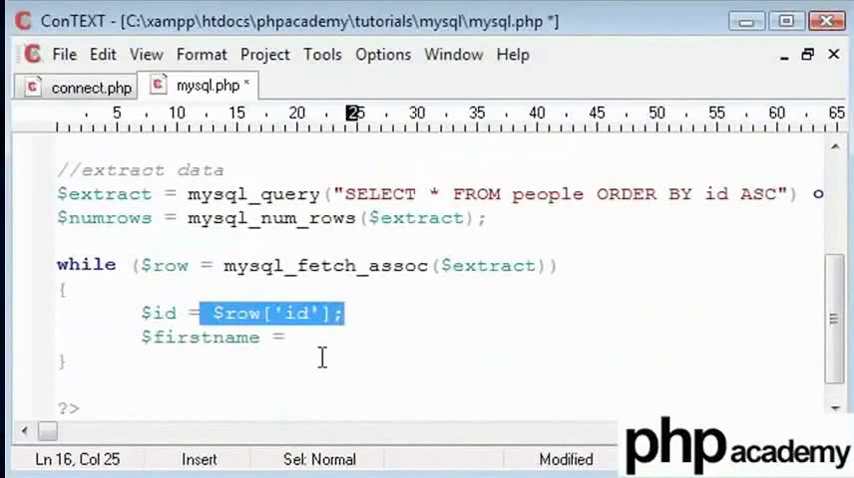
text($row[''];)
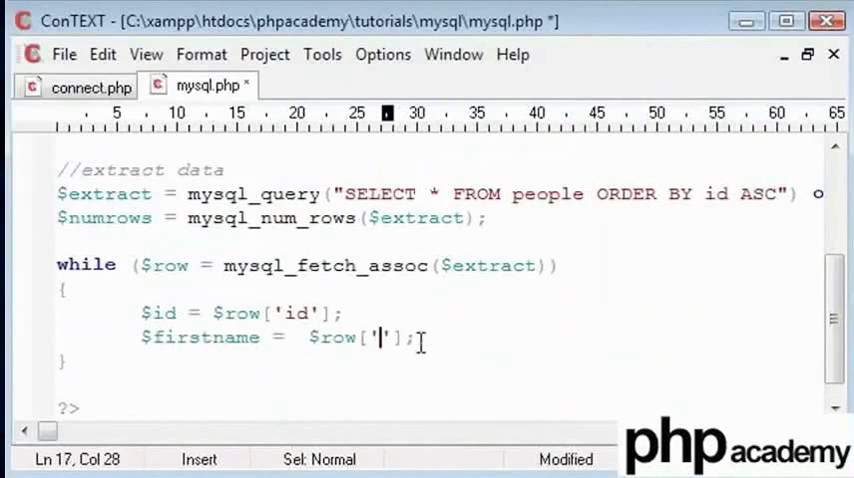
text(firstname)
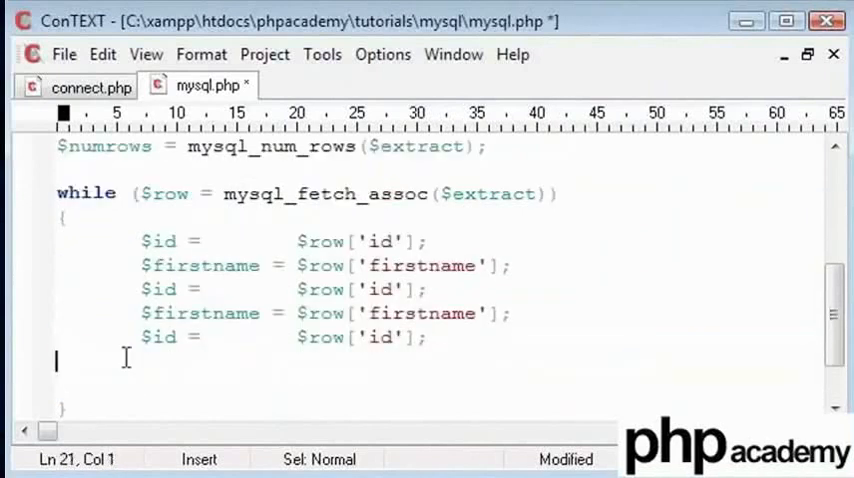
text(last)
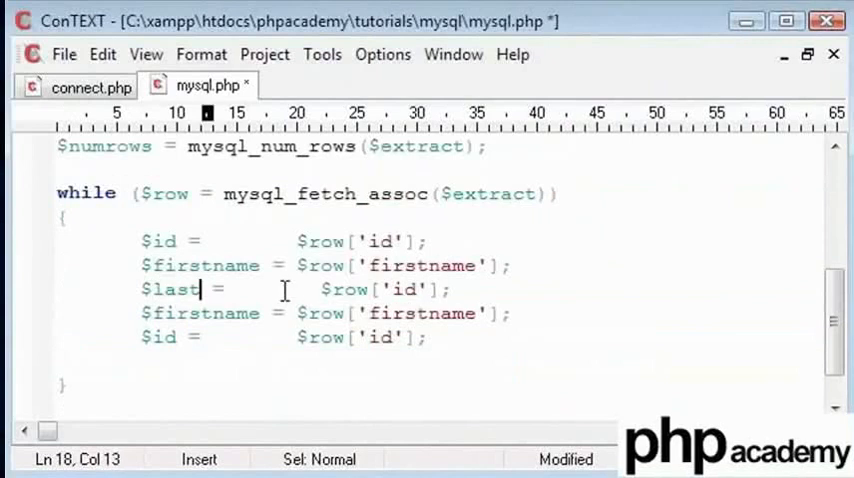
text(name)
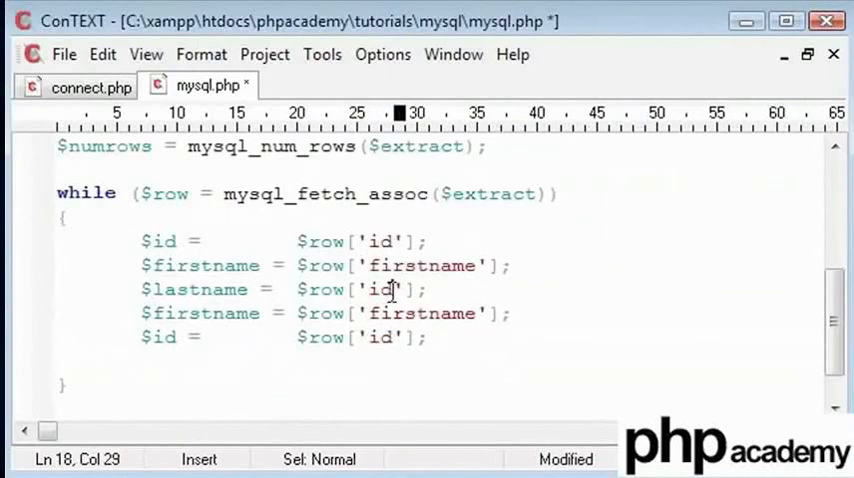
text(lastname)
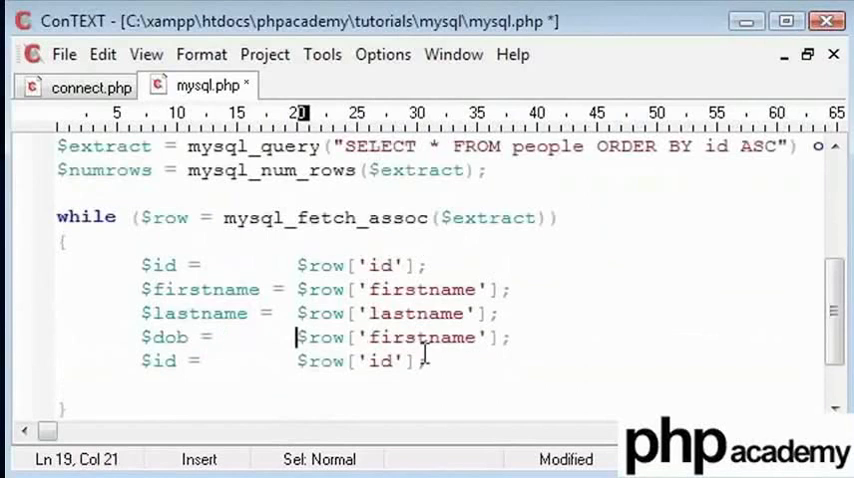
text(dob)
text(echo "";)
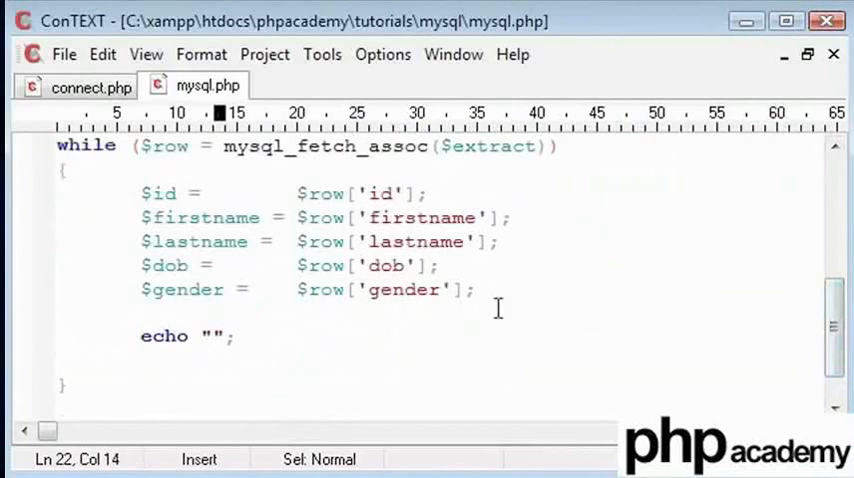
Make the loop echo "$firstname $lastname was born on $dob and is $gender" and save.
text(Code)
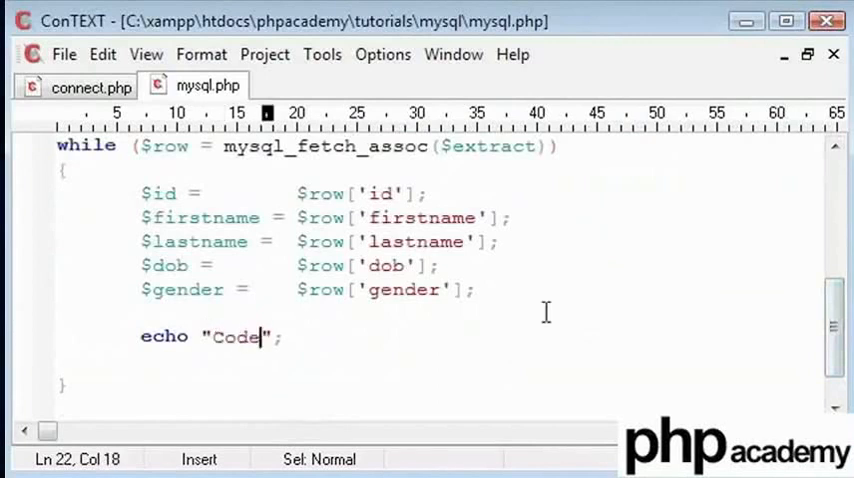
text(Text)
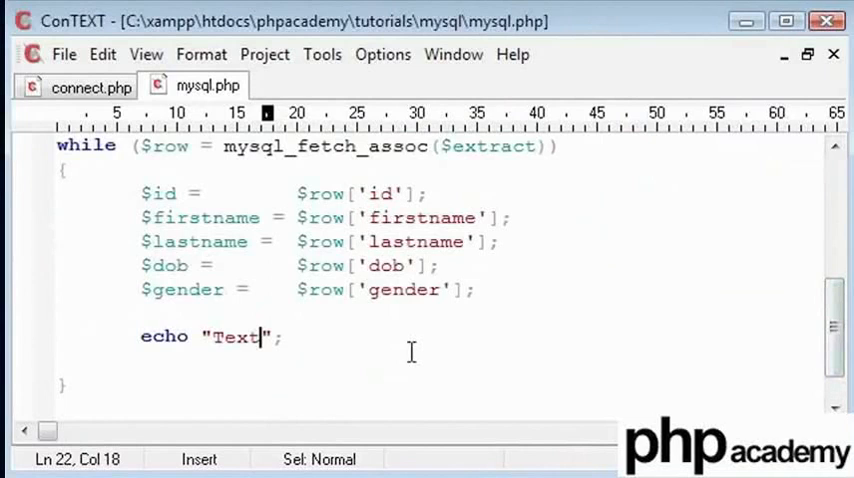
scroll(down, 3)
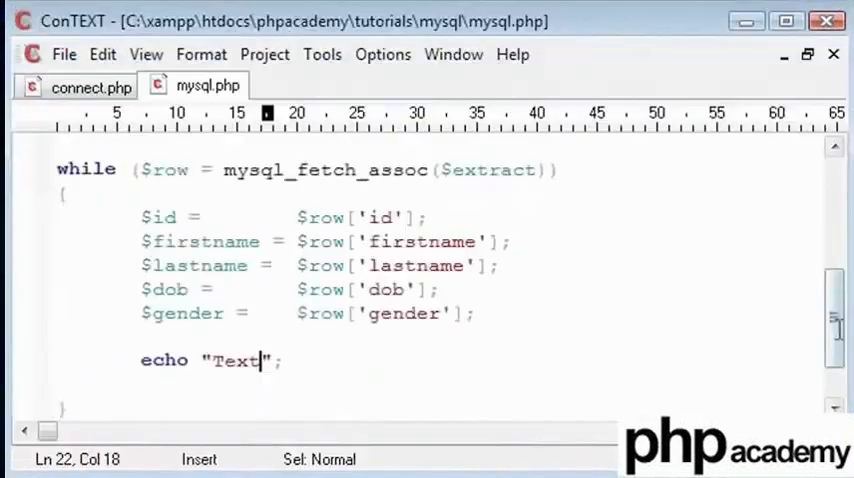
scroll(down, 3)
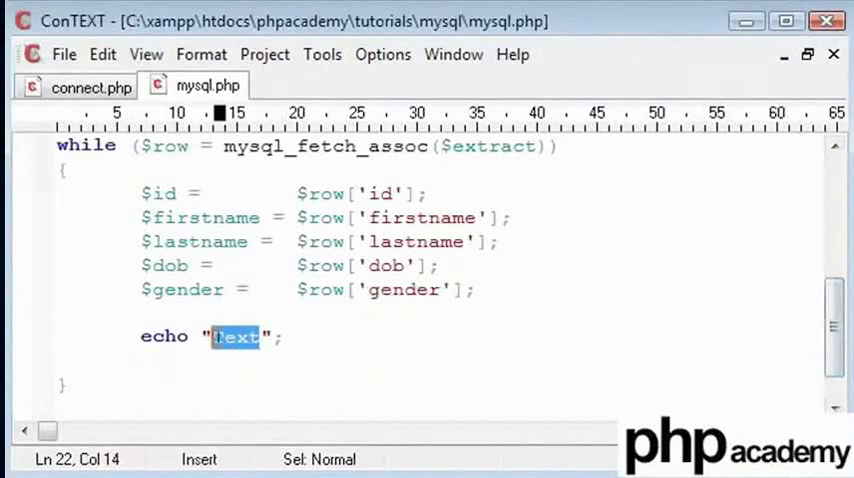
text($id)
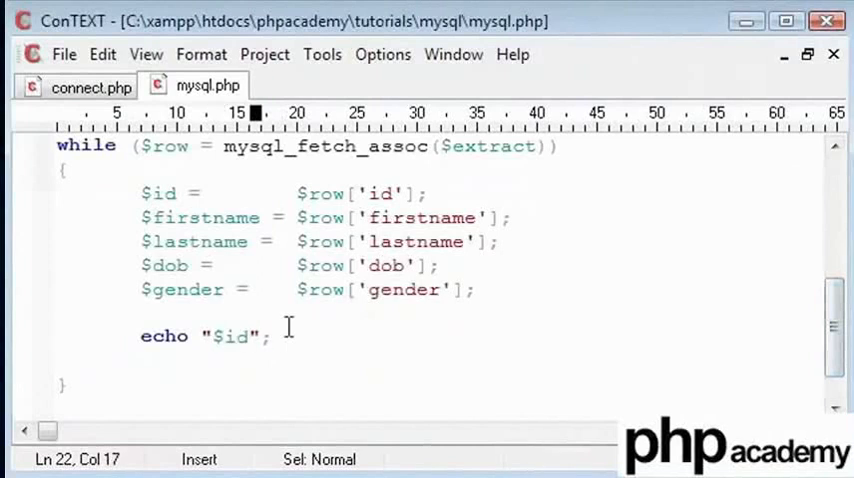
text(fir)
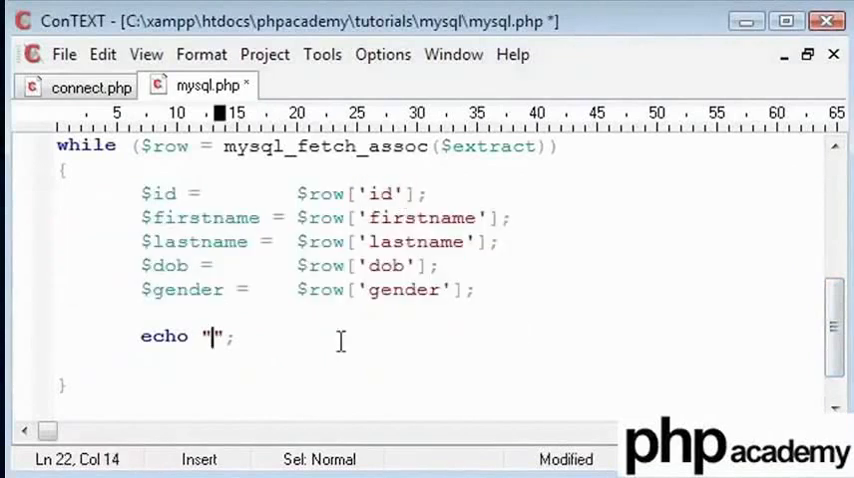
text($firstname $)
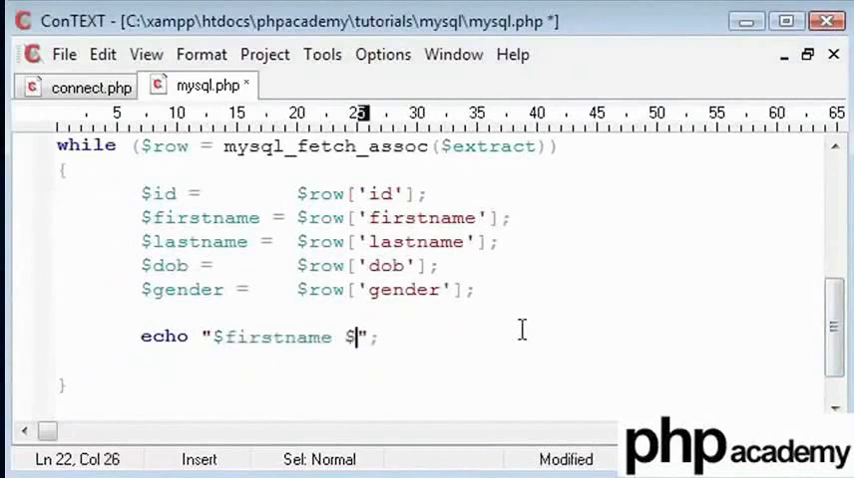
text(lastname was born on)
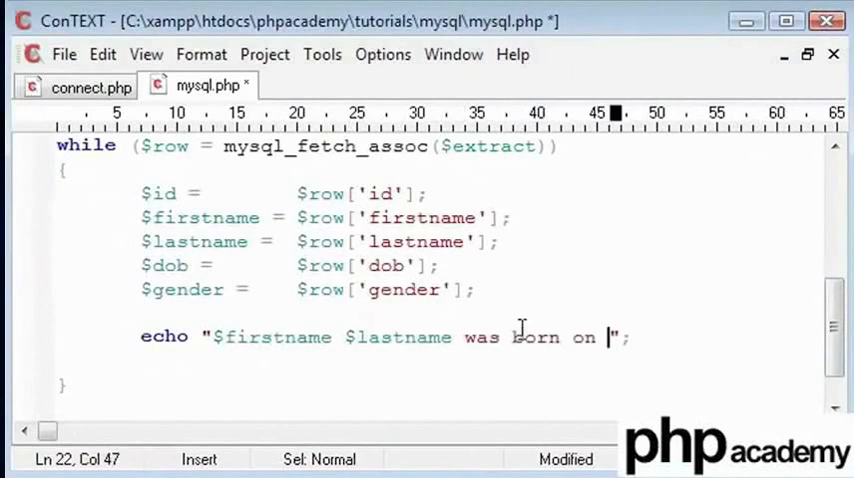
text($dob)
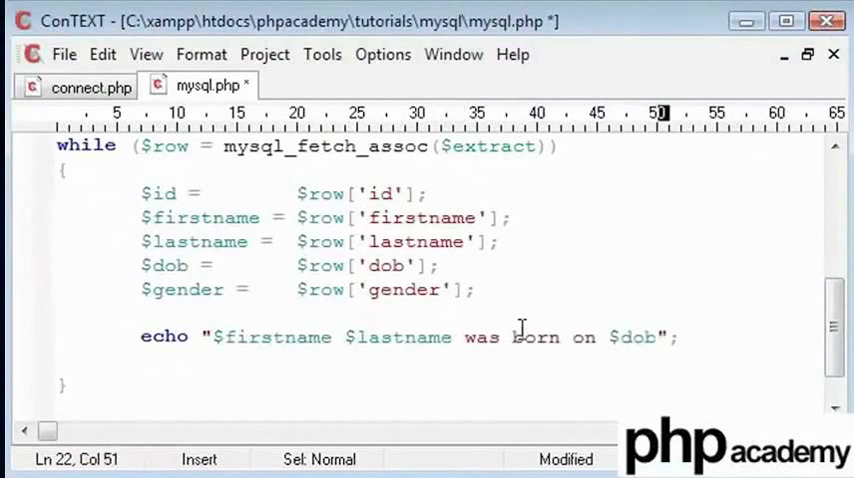
text(and)
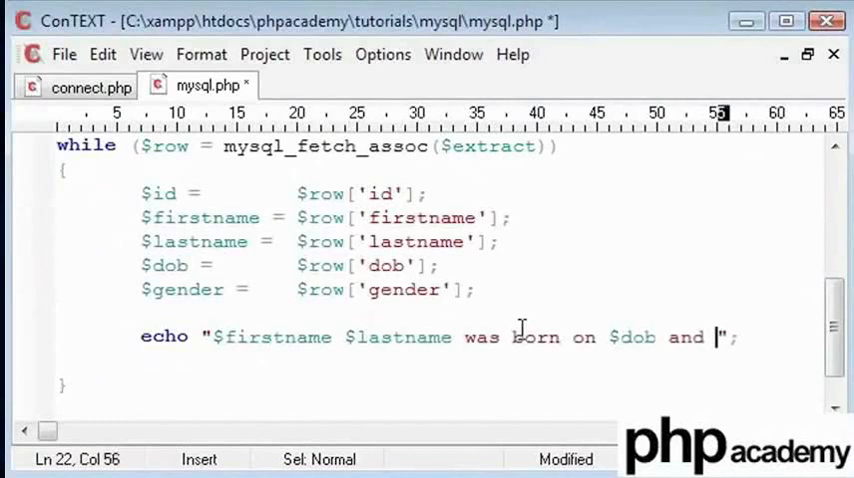
text(is $gender)
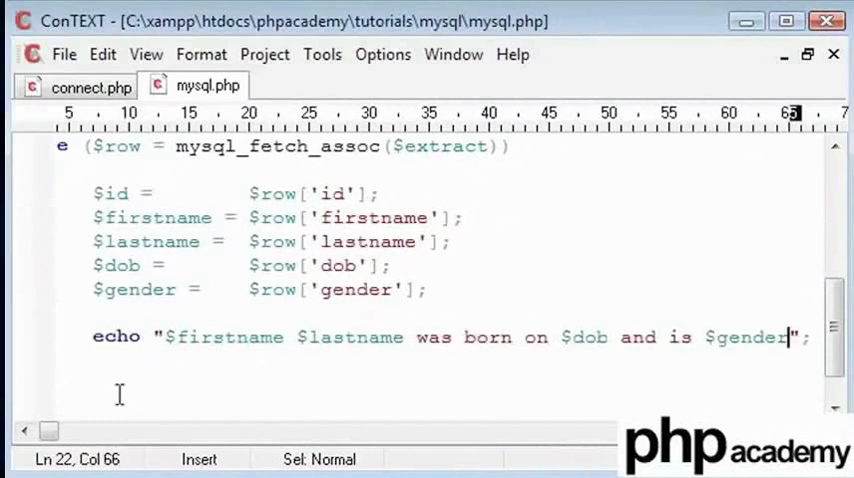
text(<)
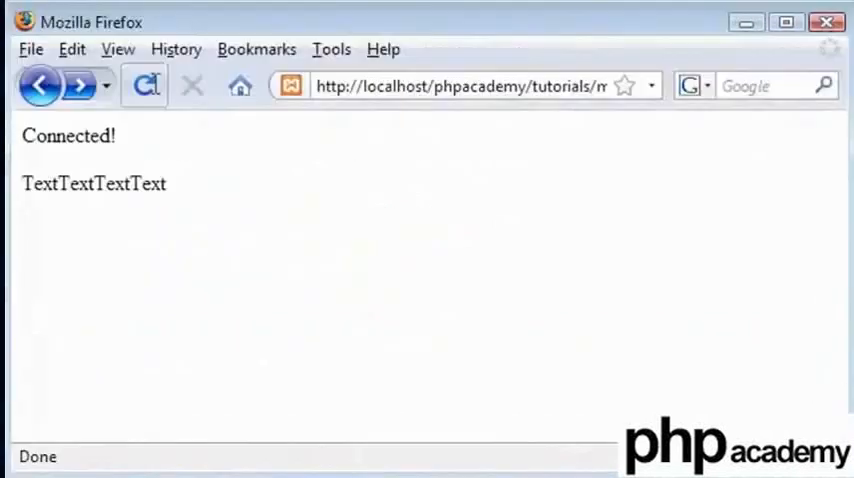
Reload mysql.php in Firefox to see each person listed as a sentence.
click(144, 85)
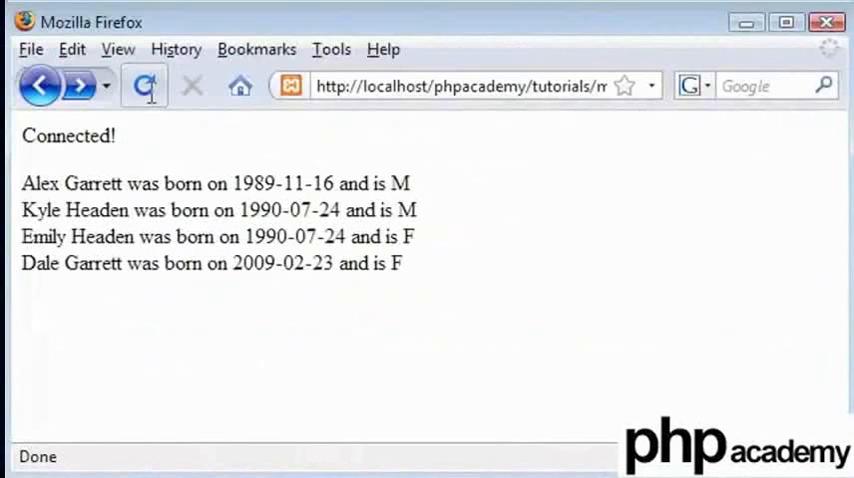
drag(335, 264, 405, 264)
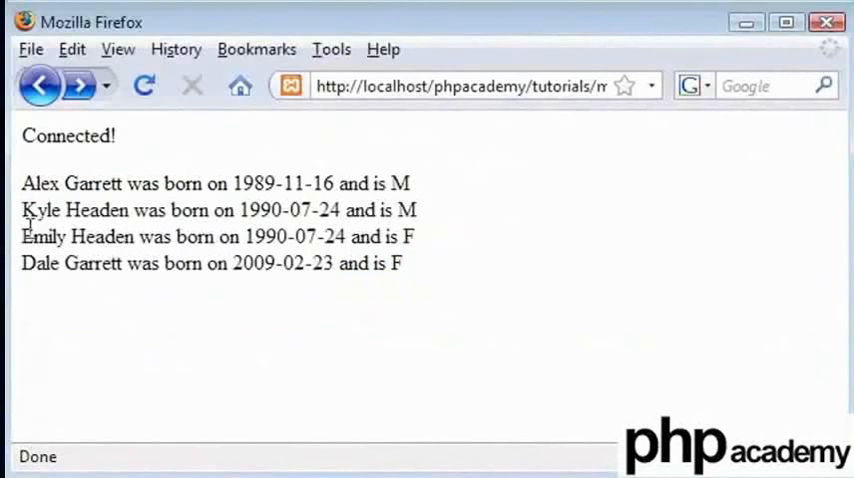
mouse_move(28, 178)
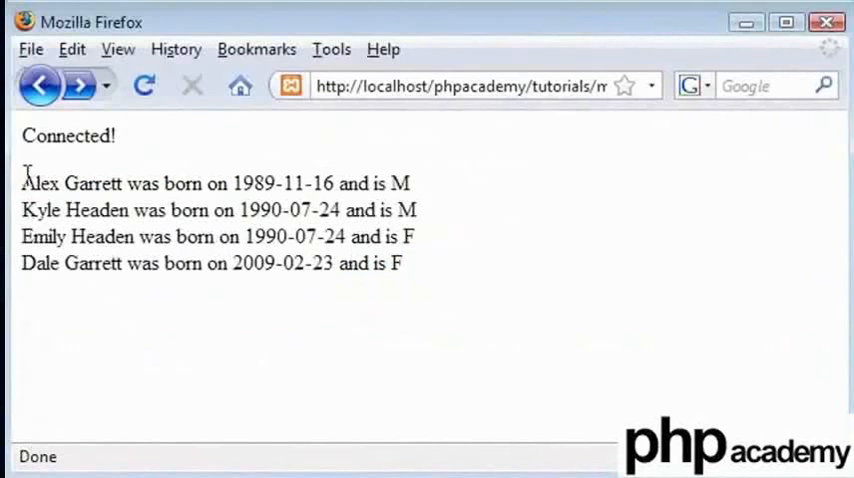
mouse_move(665, 240)
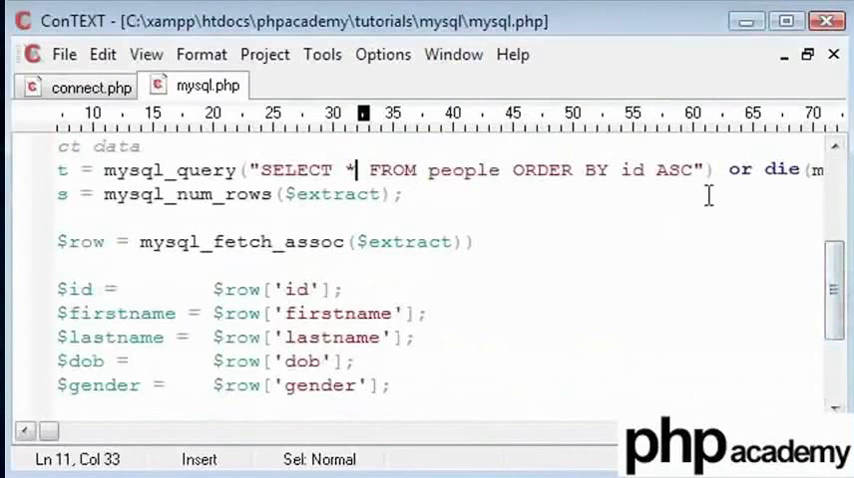
Add if ($gender=="F") $gender = "Female"; else $gender = "Male"; above the echo, then reload.
scroll(down, 3)
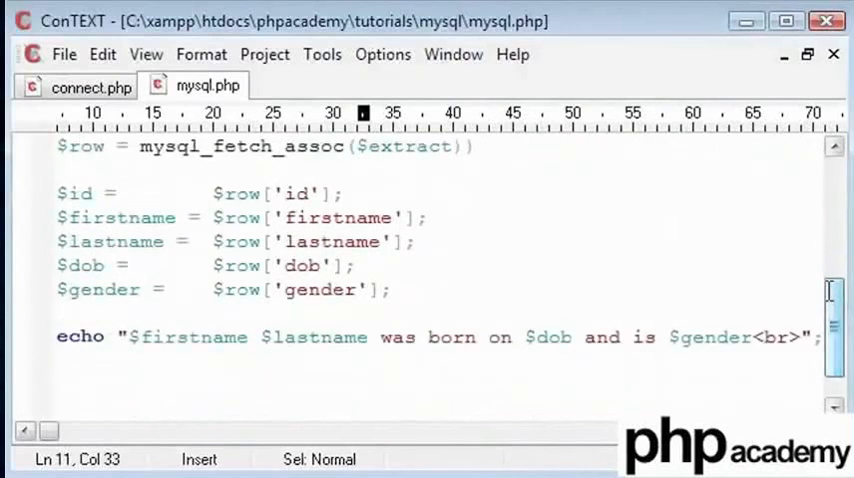
drag(832, 290, 832, 320)
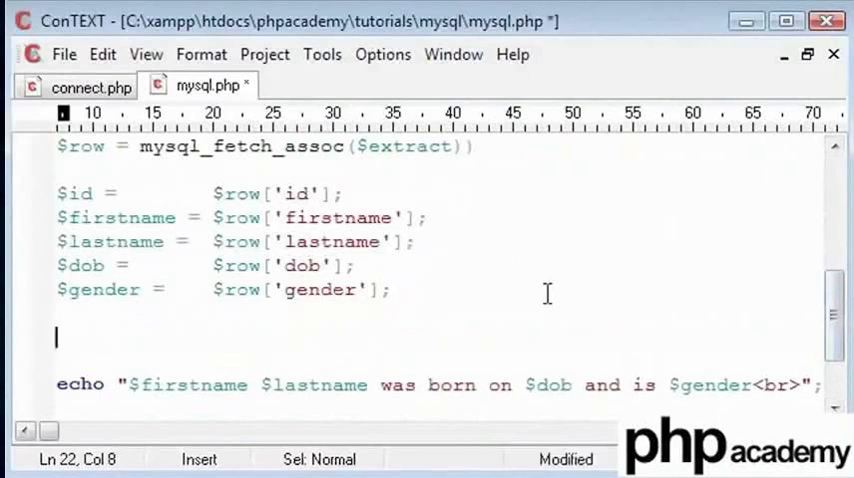
text(if ($gender==")
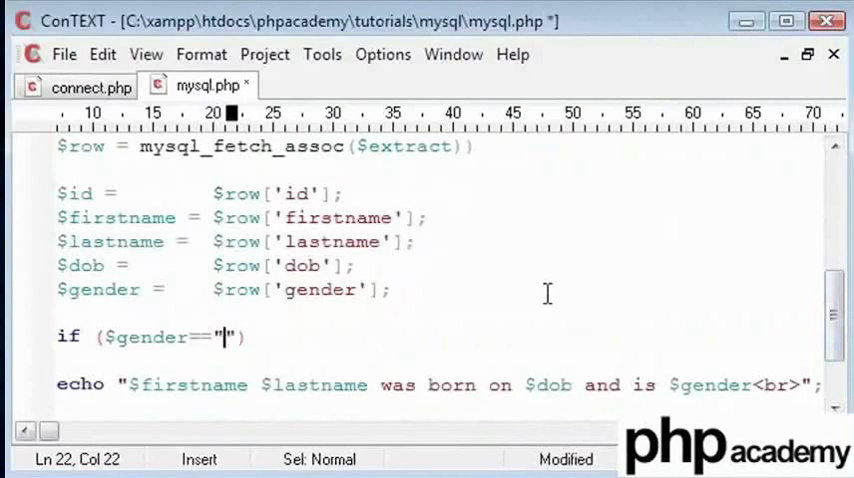
text(F)
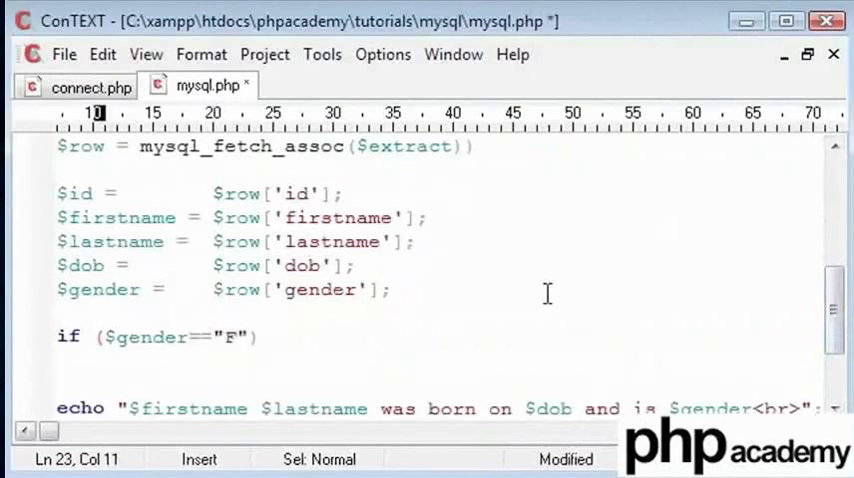
text($gender)
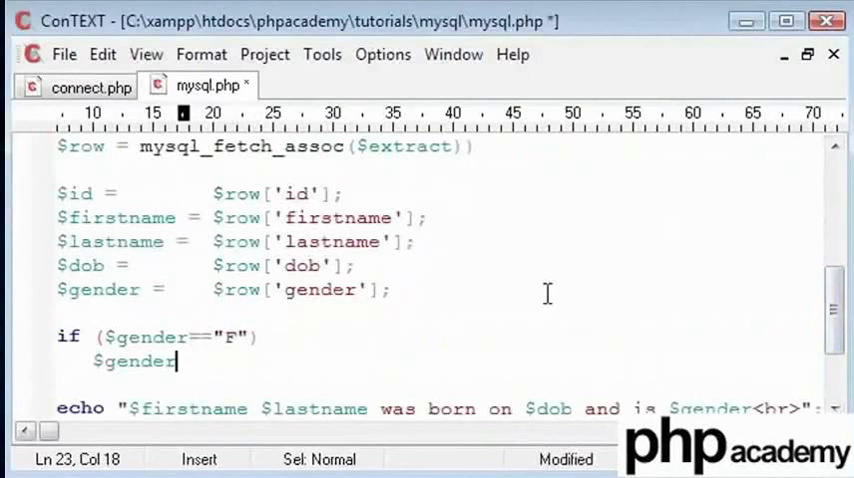
text(= "F")
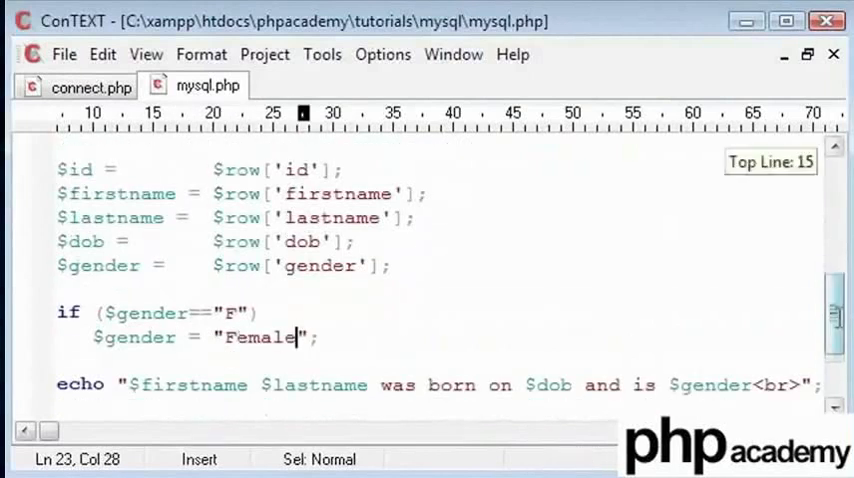
text(";)
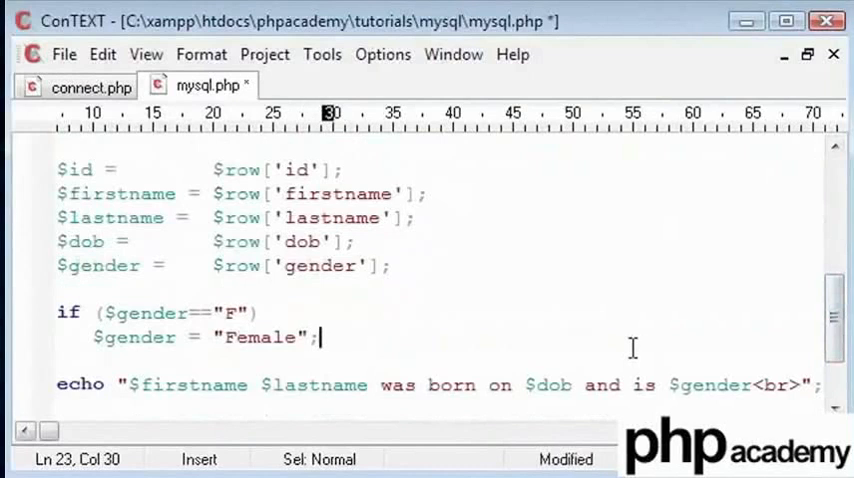
text(else)
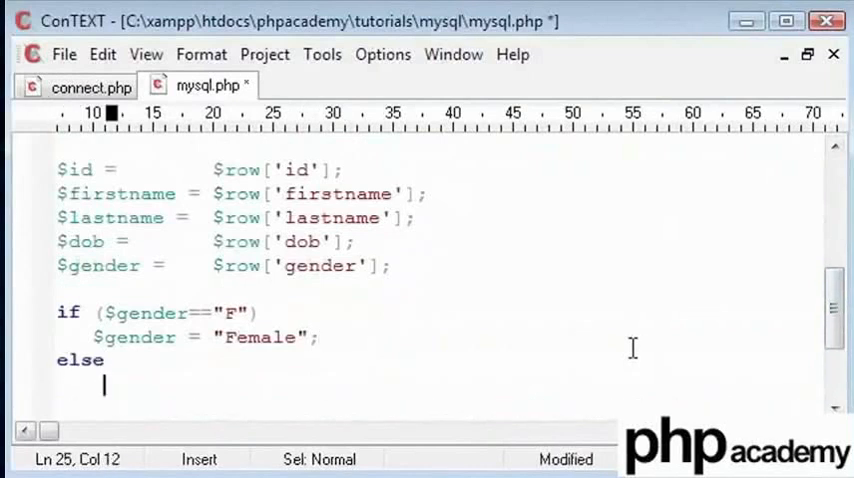
text($gender =)
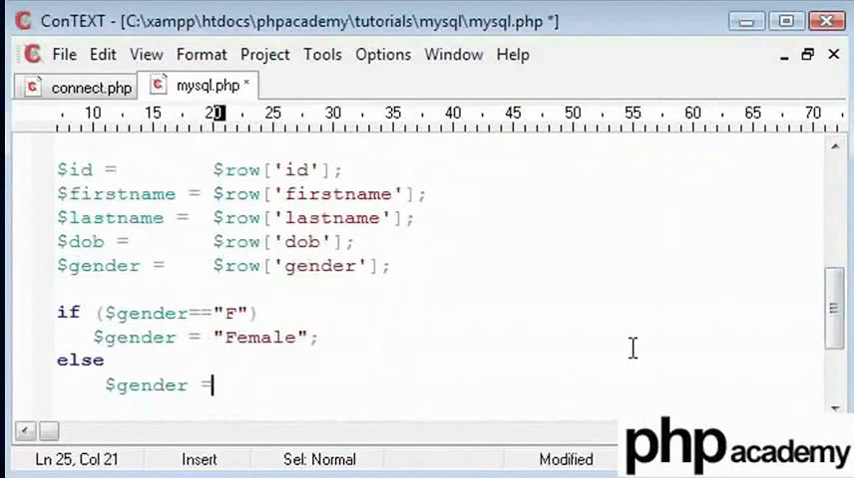
text("Male";)
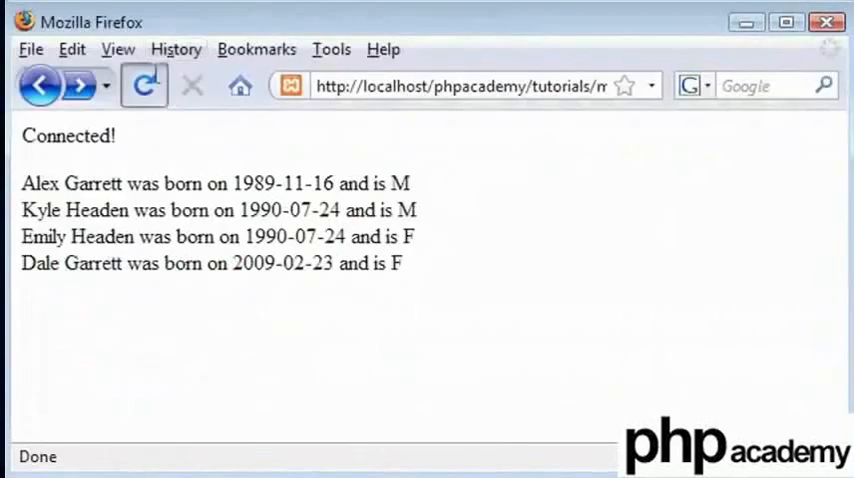
click(144, 85)
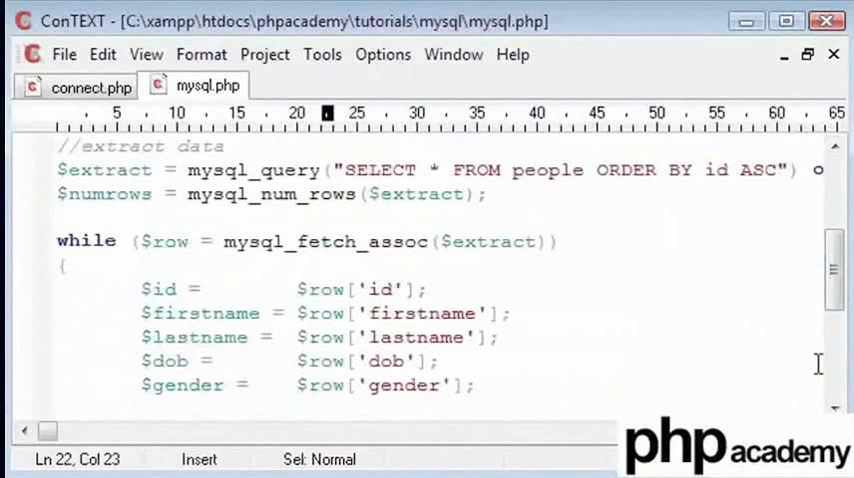
mouse_move(43, 431)
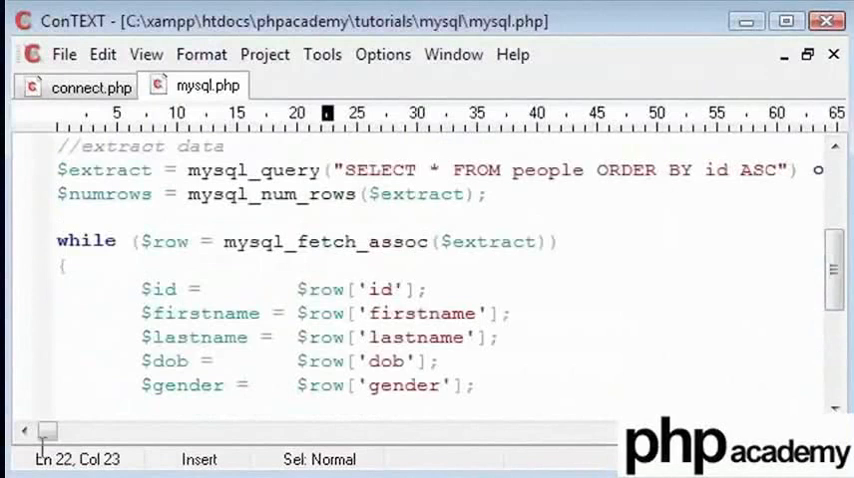
Change the query's ORDER BY clause to firstname ASC.
click(585, 169)
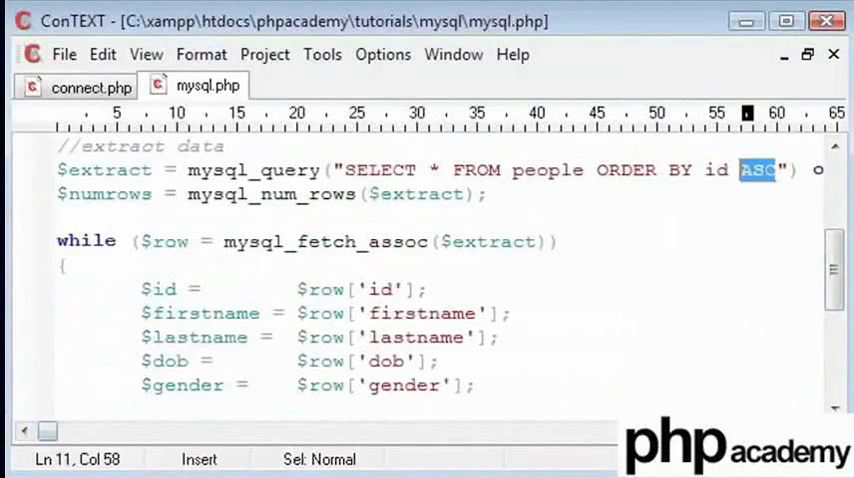
text(DESC)
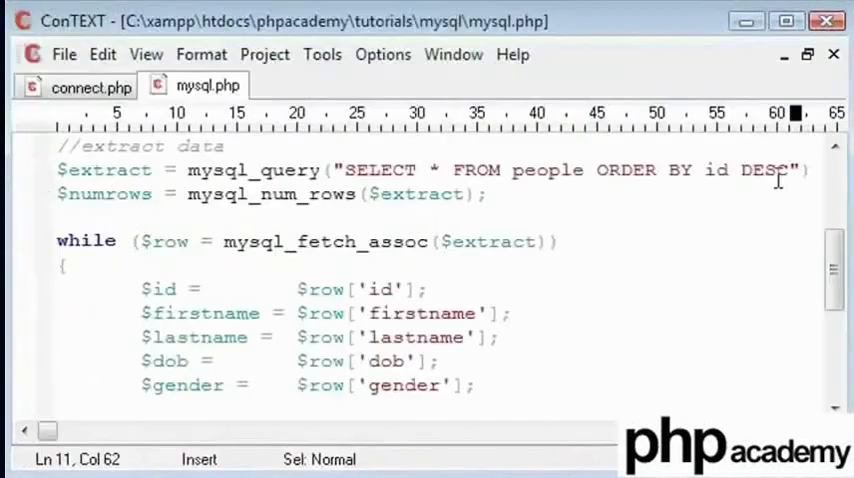
double_click(714, 170)
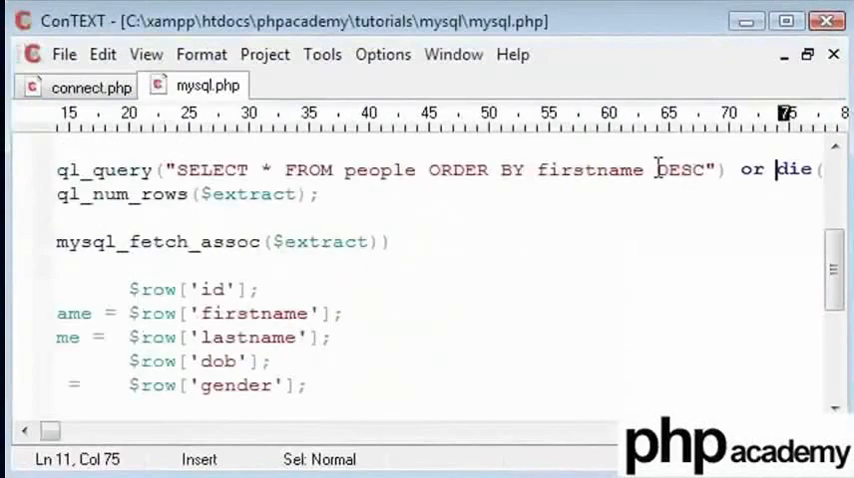
text(ASC)
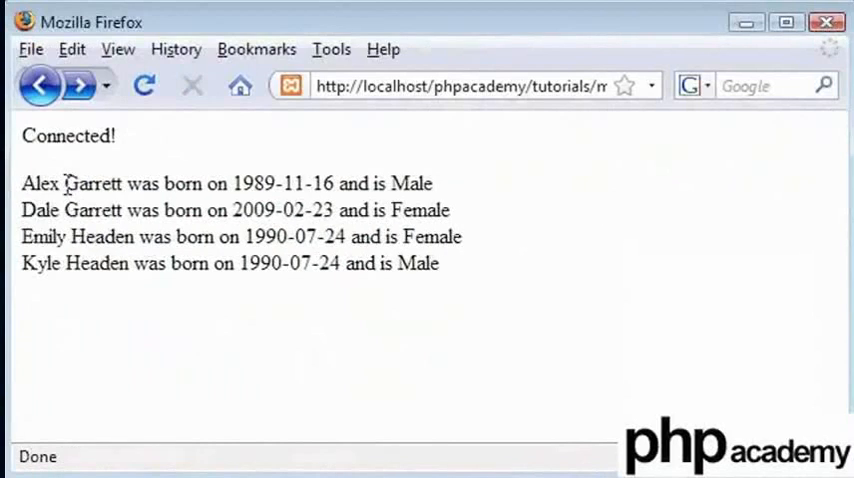
mouse_move(212, 199)
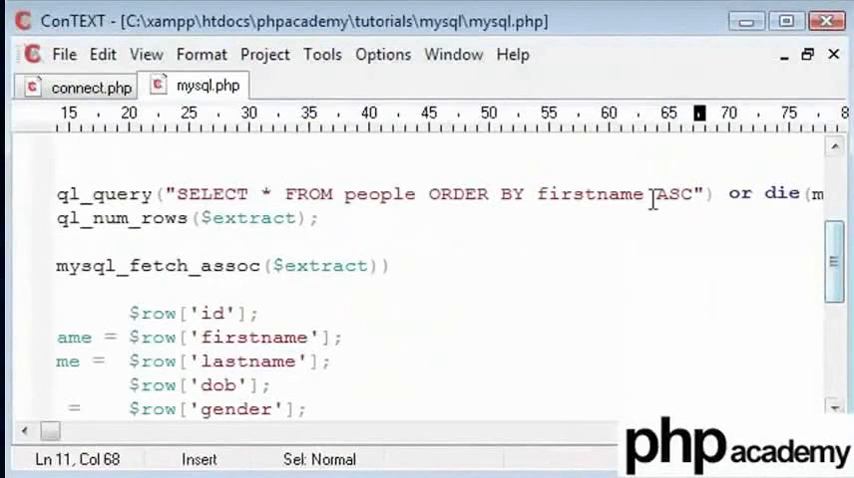
Replace 'firstname ASC' in the query with 'id DESC LIMIT 1' and save.
double_click(626, 193)
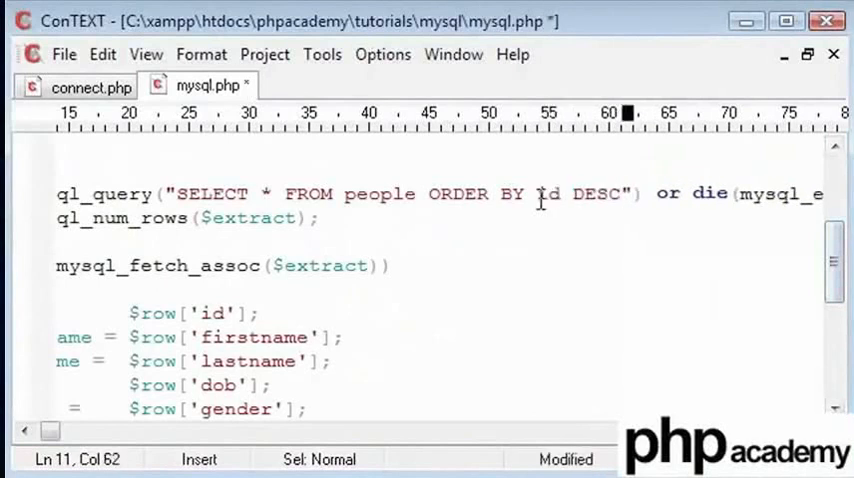
text(LIMIT 1)
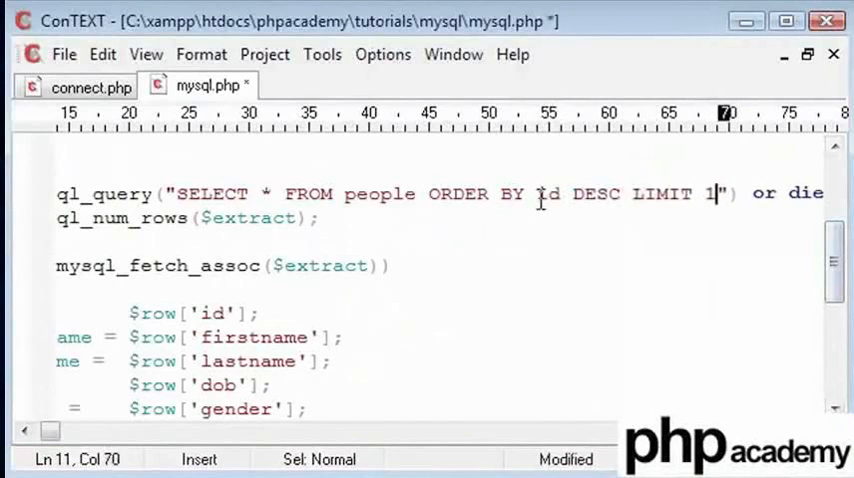
key(Backspace)
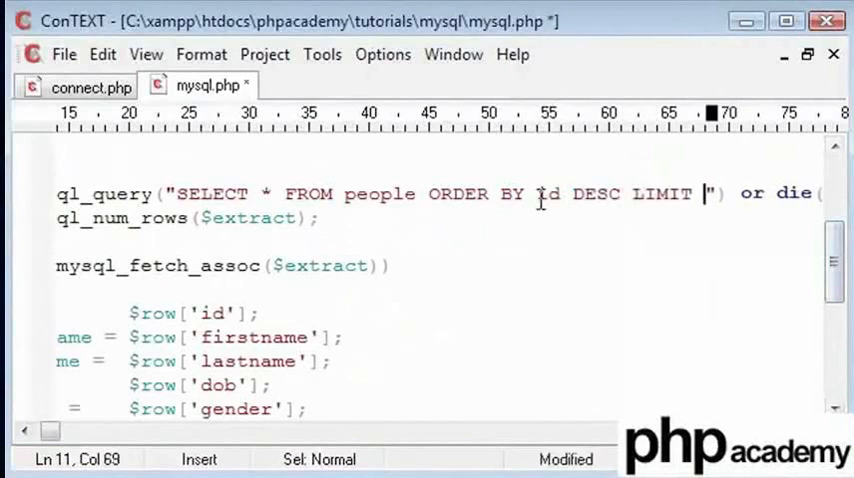
text(1)
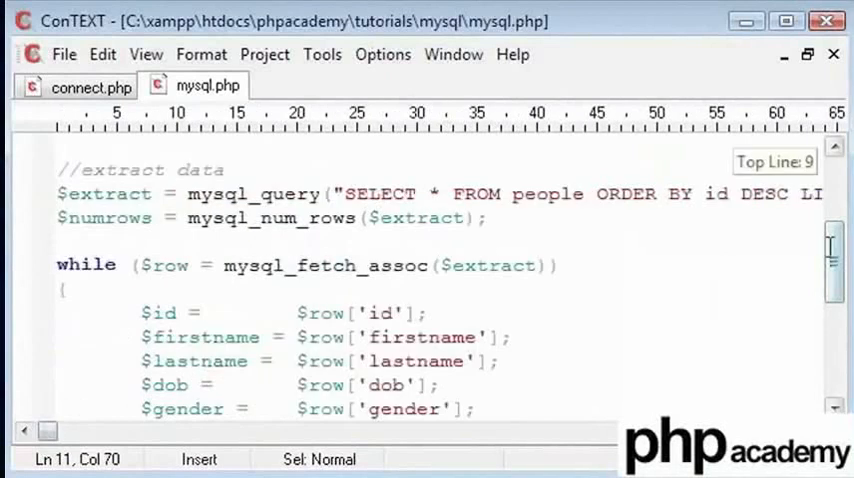
Add echo "Last person to be inserted into table was...<br>" above the while loop and save.
scroll(down, 3)
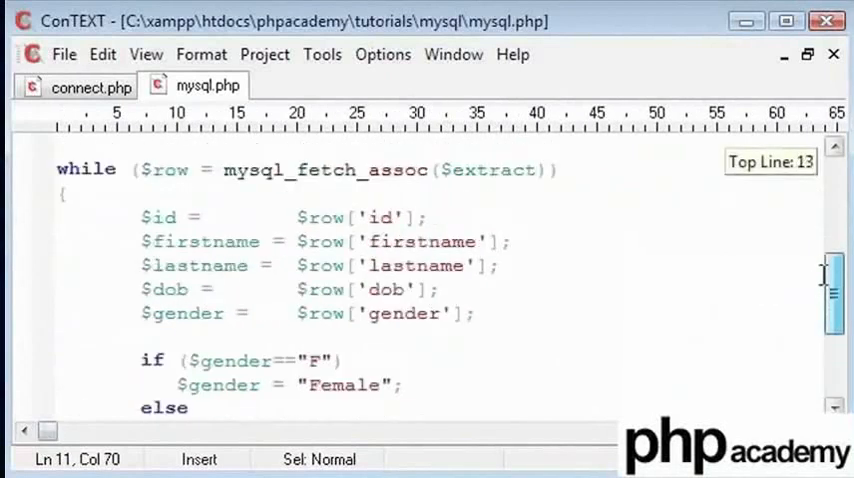
text(WEC)
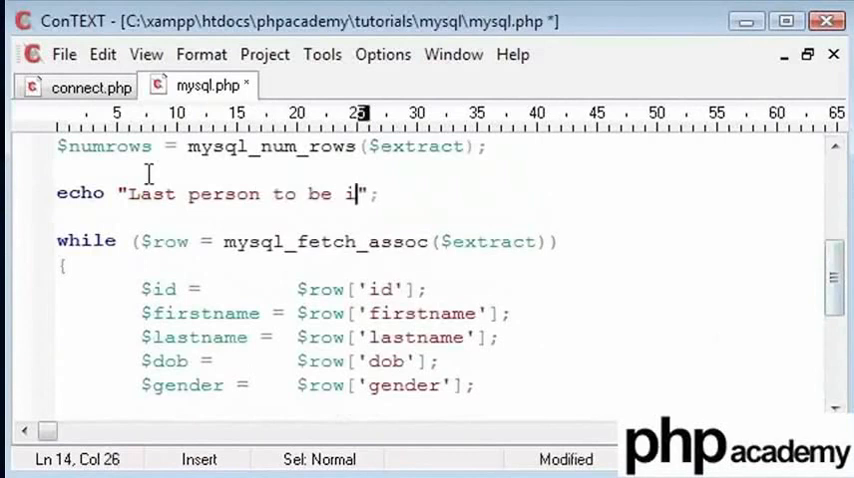
text(nserted into table was...)
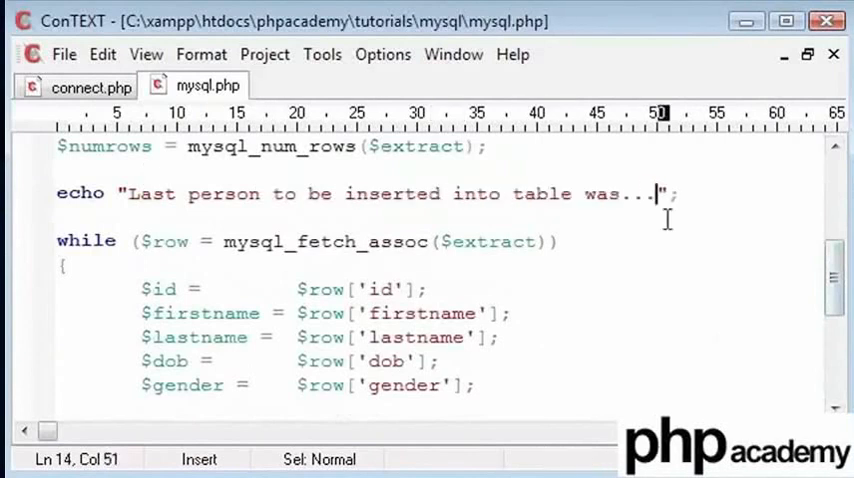
text(<br>)
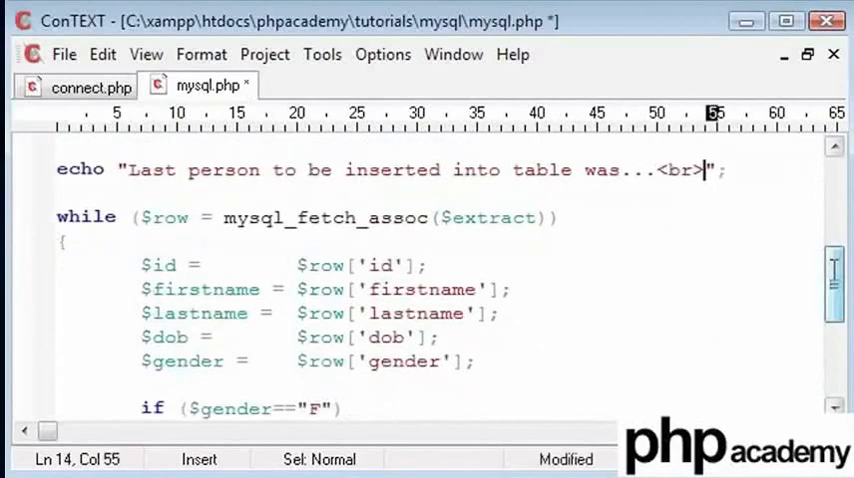
scroll(down, 3)
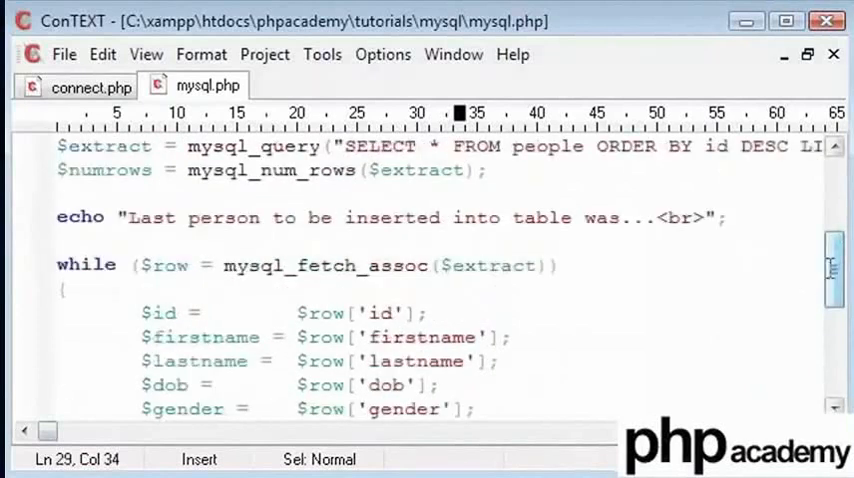
scroll(right, 3)
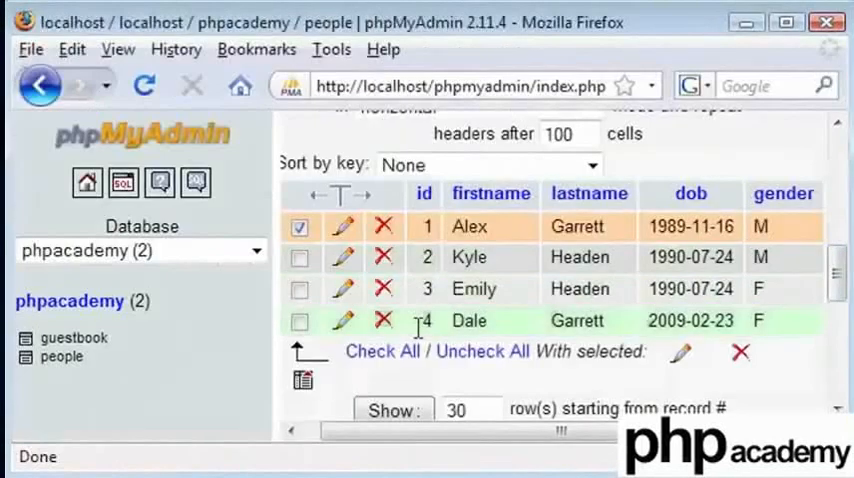
click(300, 321)
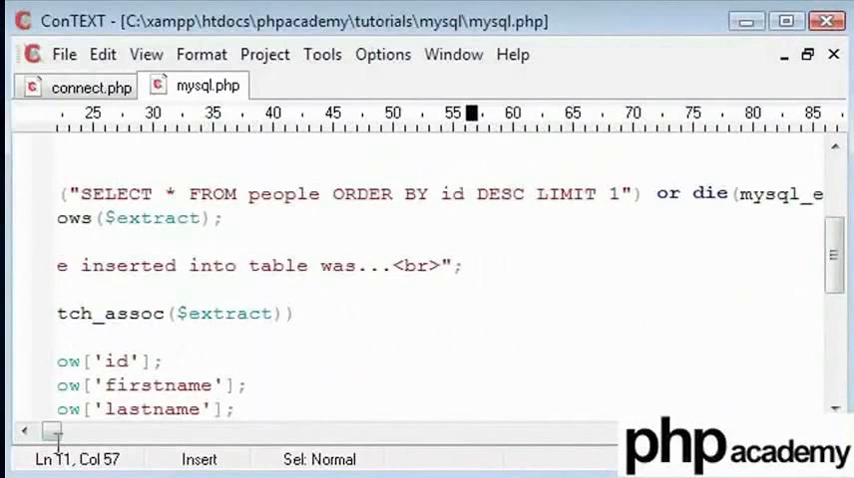
scroll(left, 3)
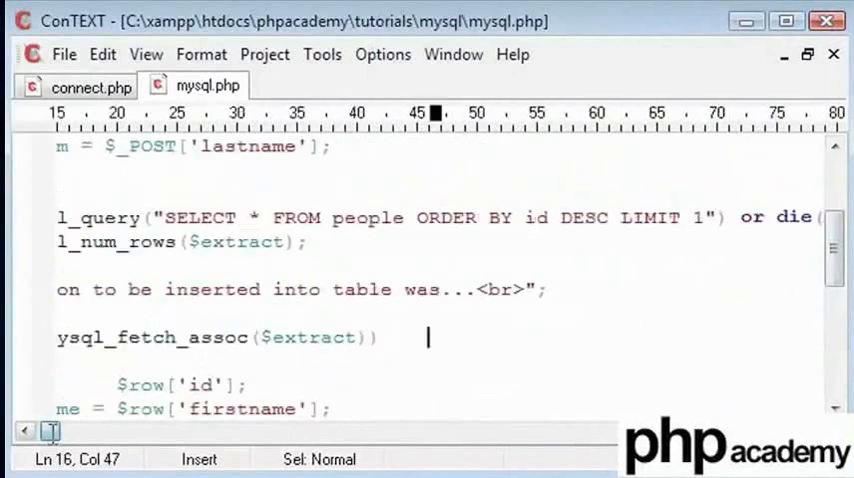
click(622, 217)
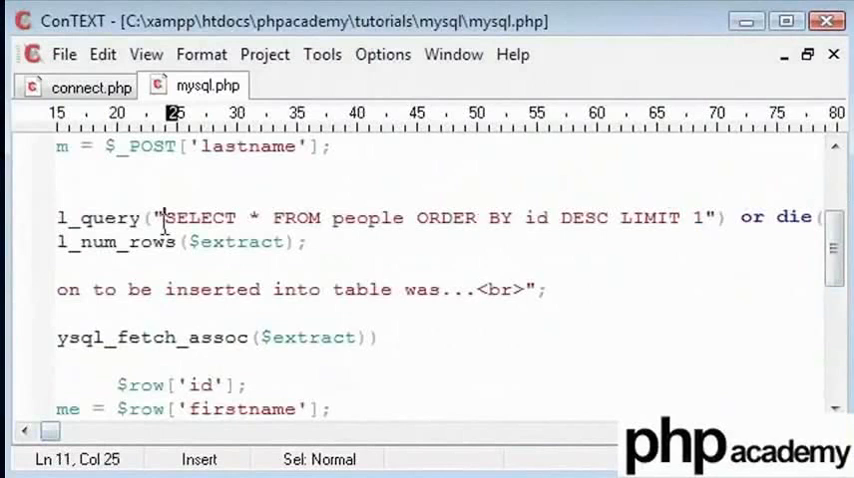
drag(165, 217, 398, 217)
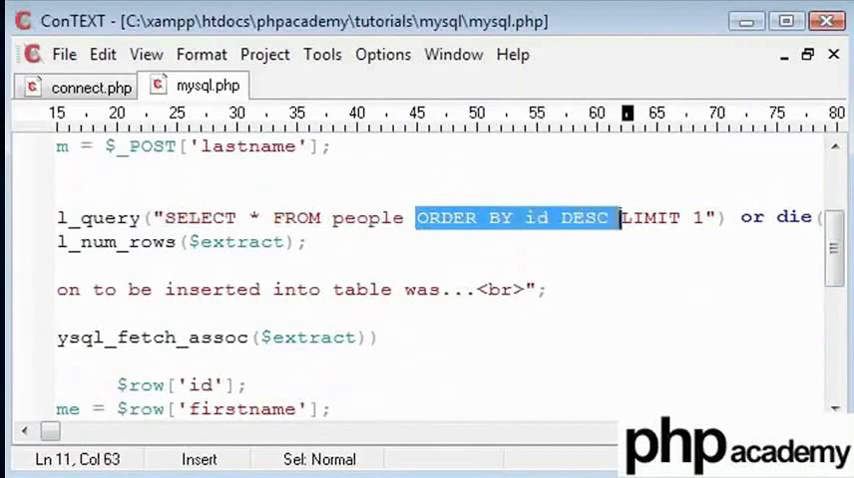
drag(620, 217, 705, 217)
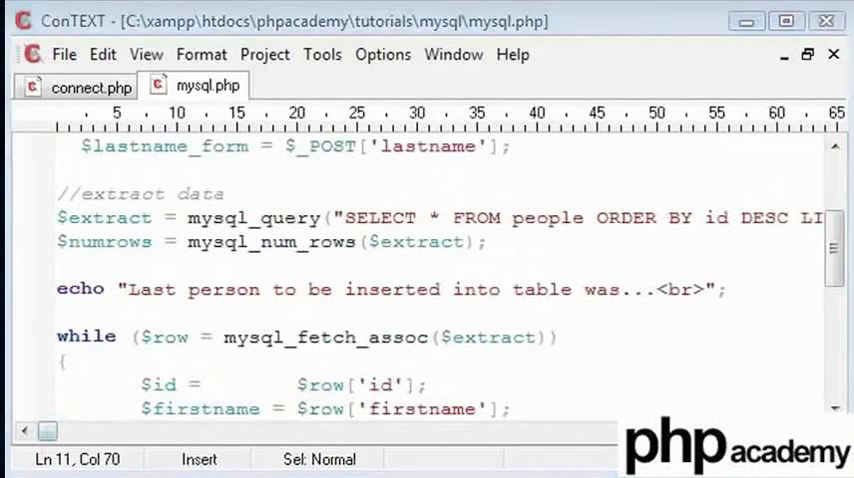
click(584, 266)
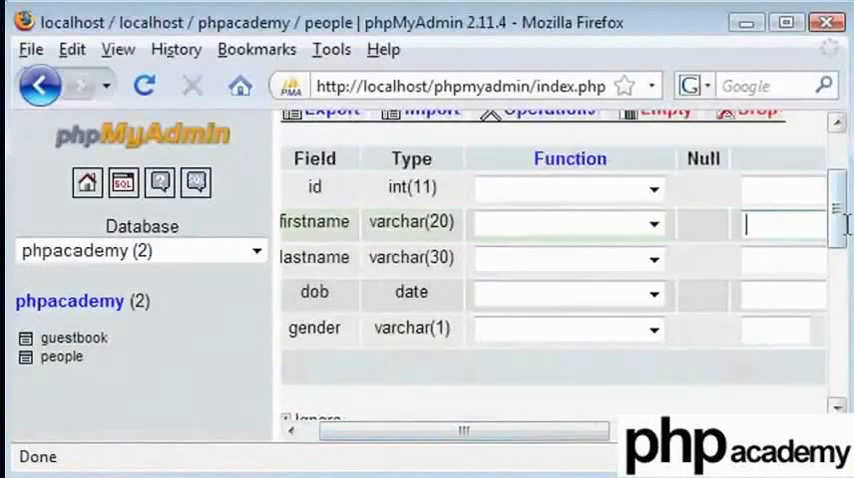
text(David)
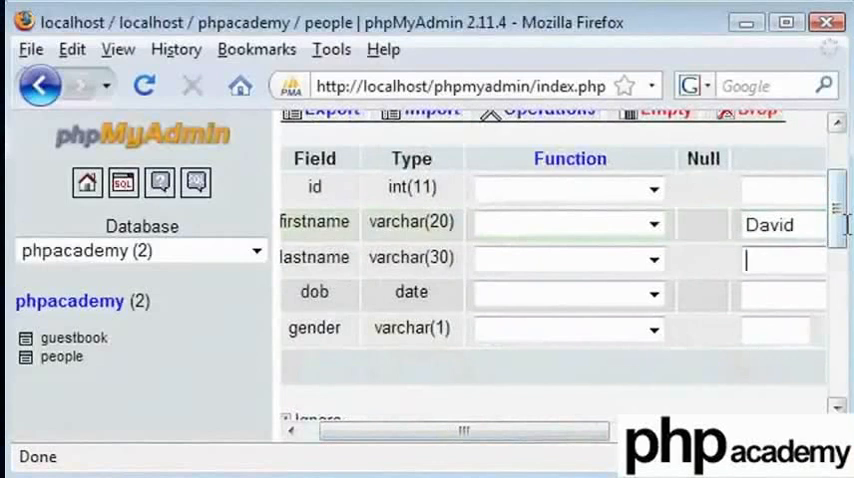
text(Green)
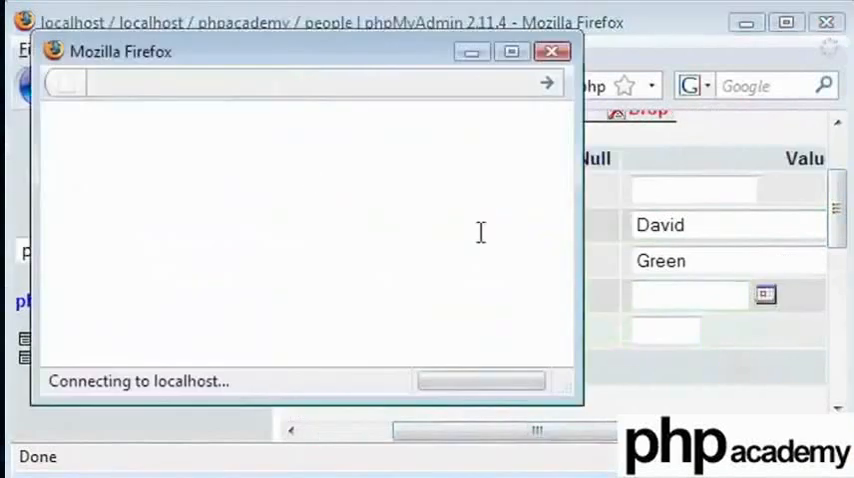
click(765, 293)
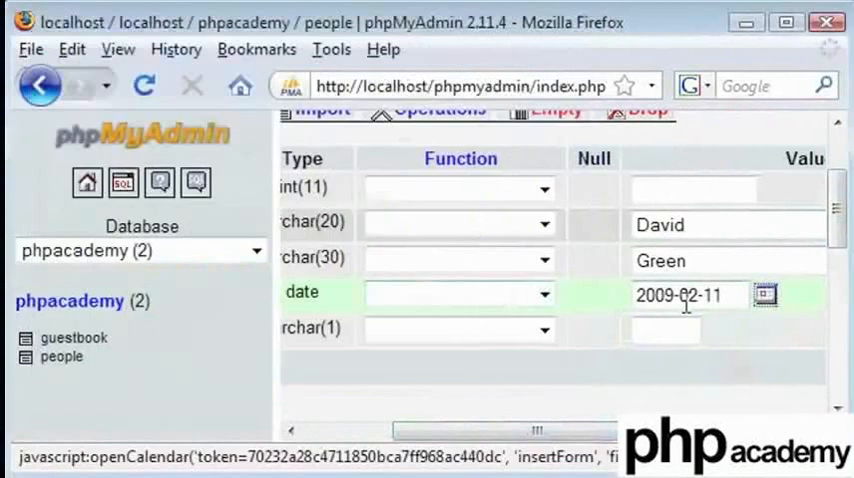
text(M)
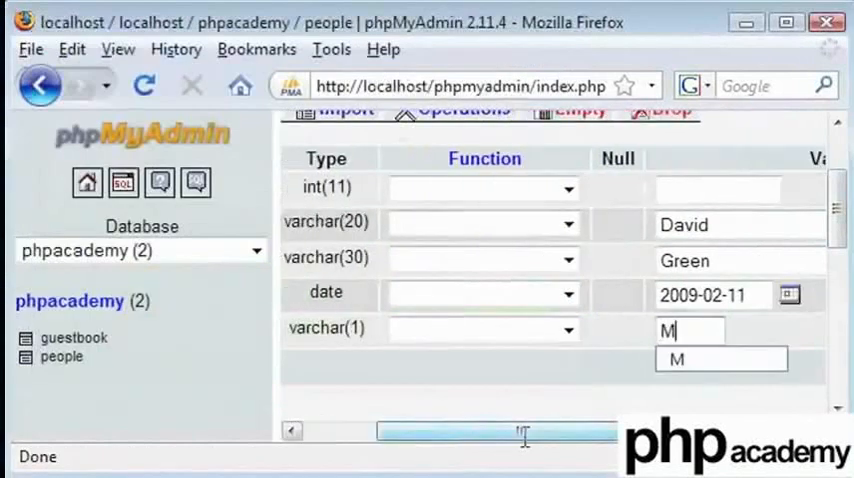
scroll(down, 3)
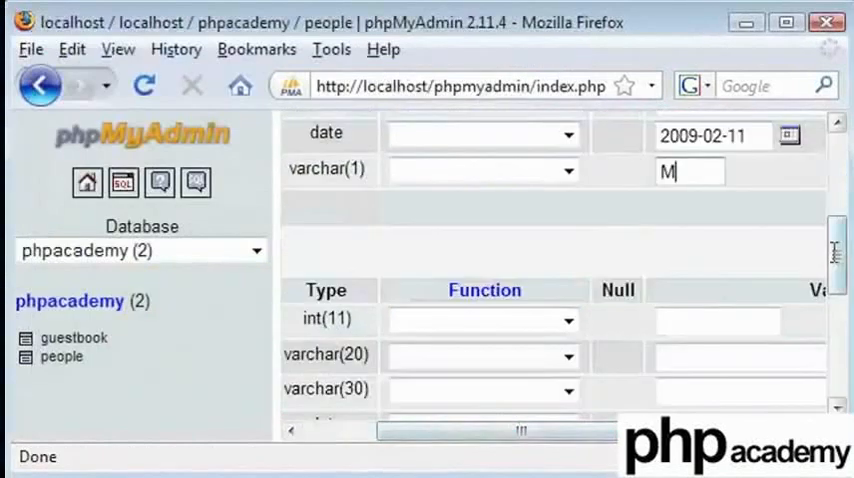
click(591, 306)
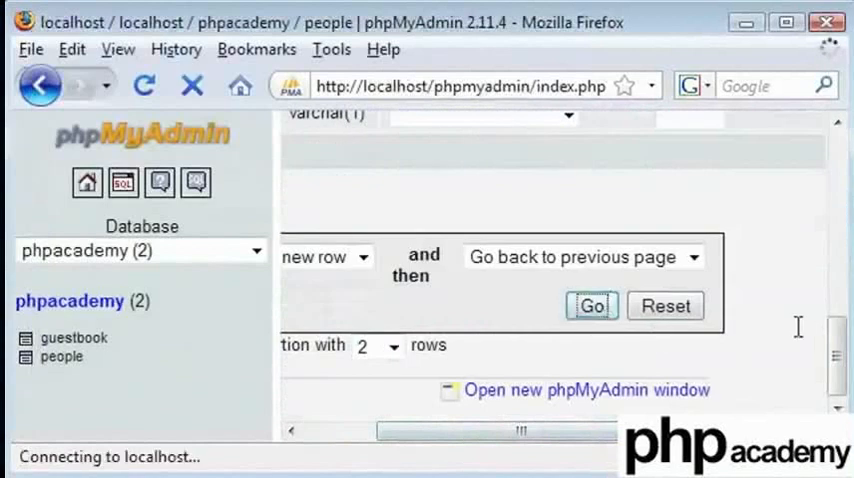
click(591, 305)
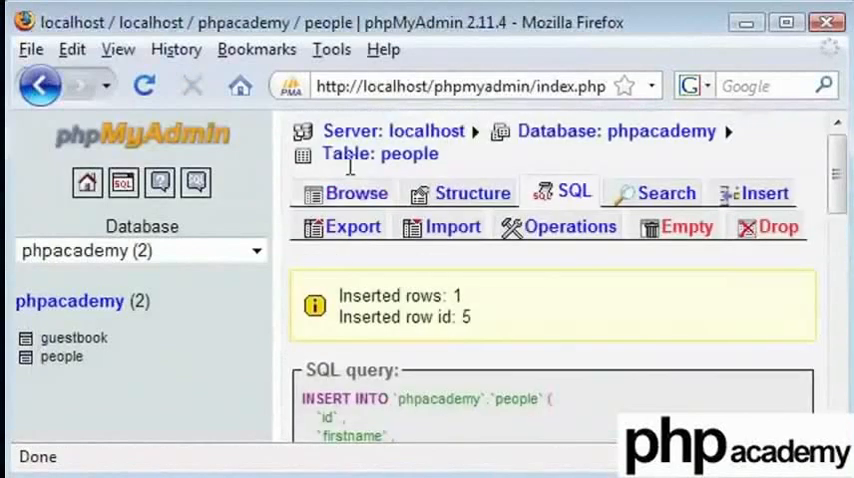
click(355, 193)
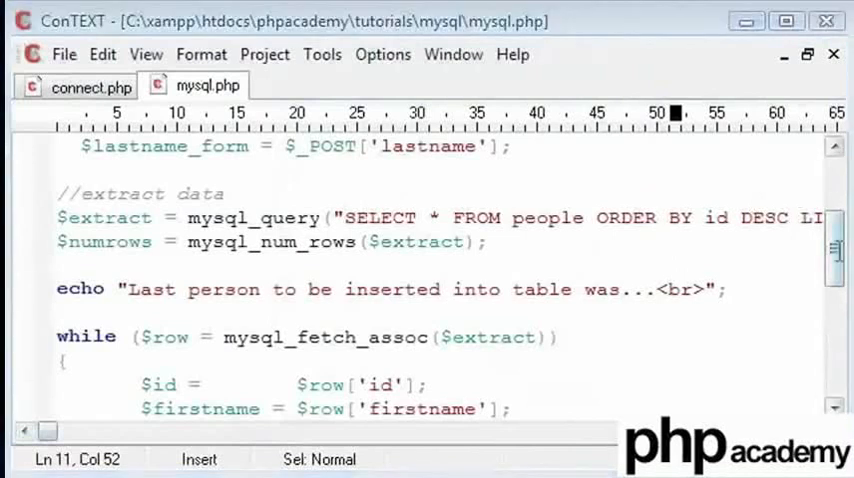
Scroll mysql.php down to the if/else block converting gender codes to Female or Male.
scroll(down, 3)
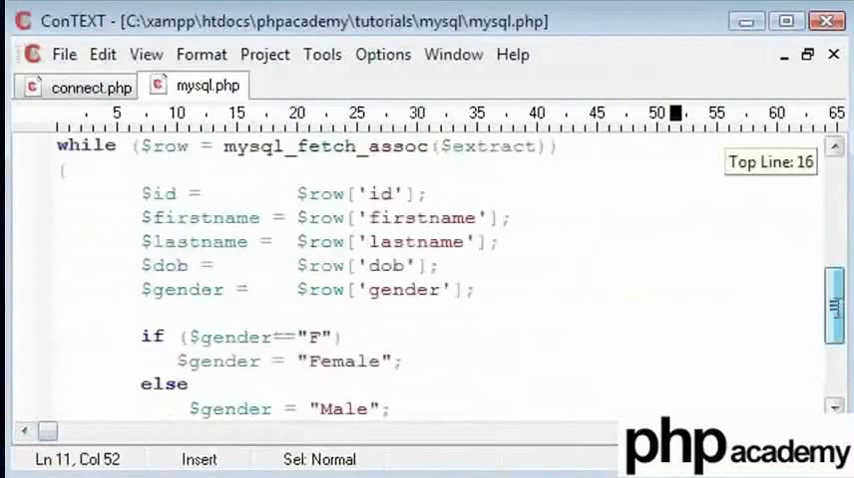